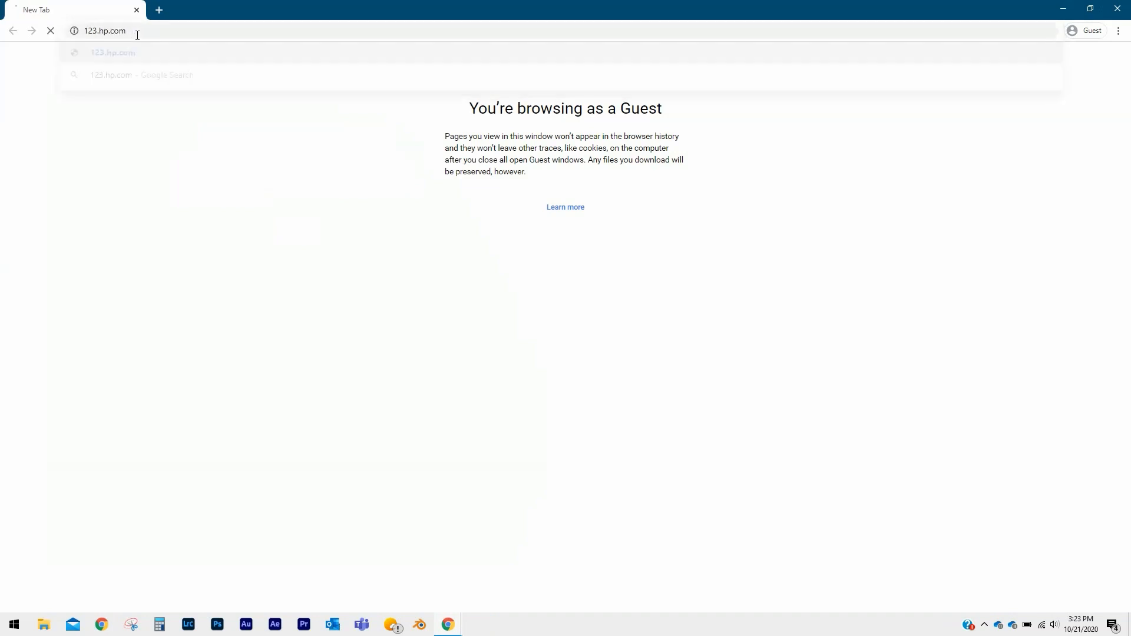
Step: Load 123.hp.com for the LaserJet MFP M234dwe and start installing HP Smart
key("Enter")
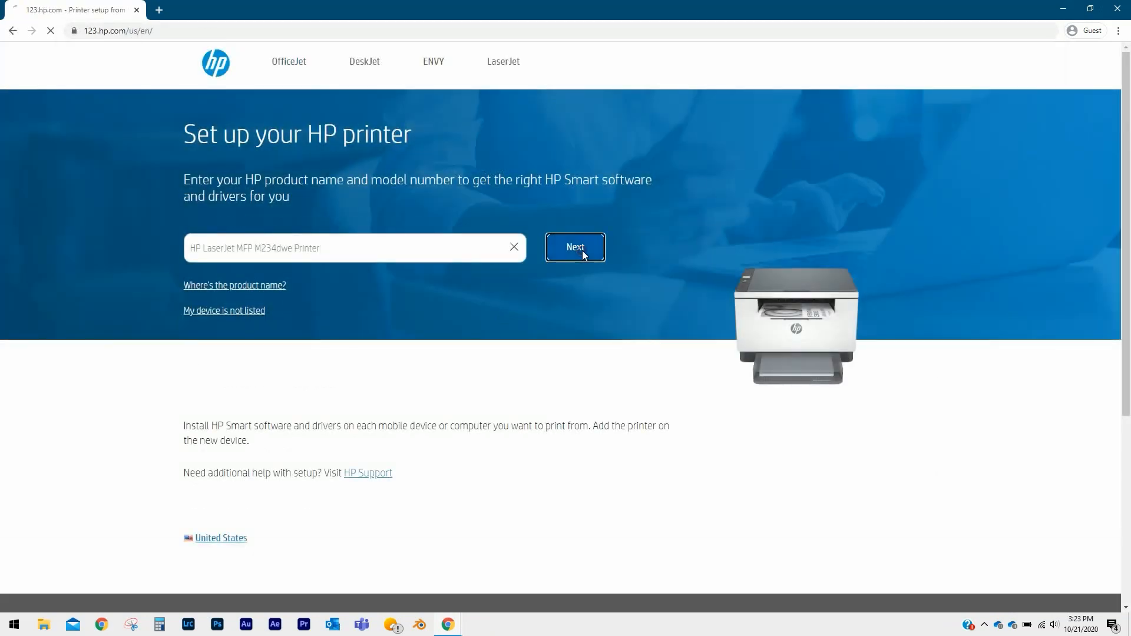
left_click(575, 246)
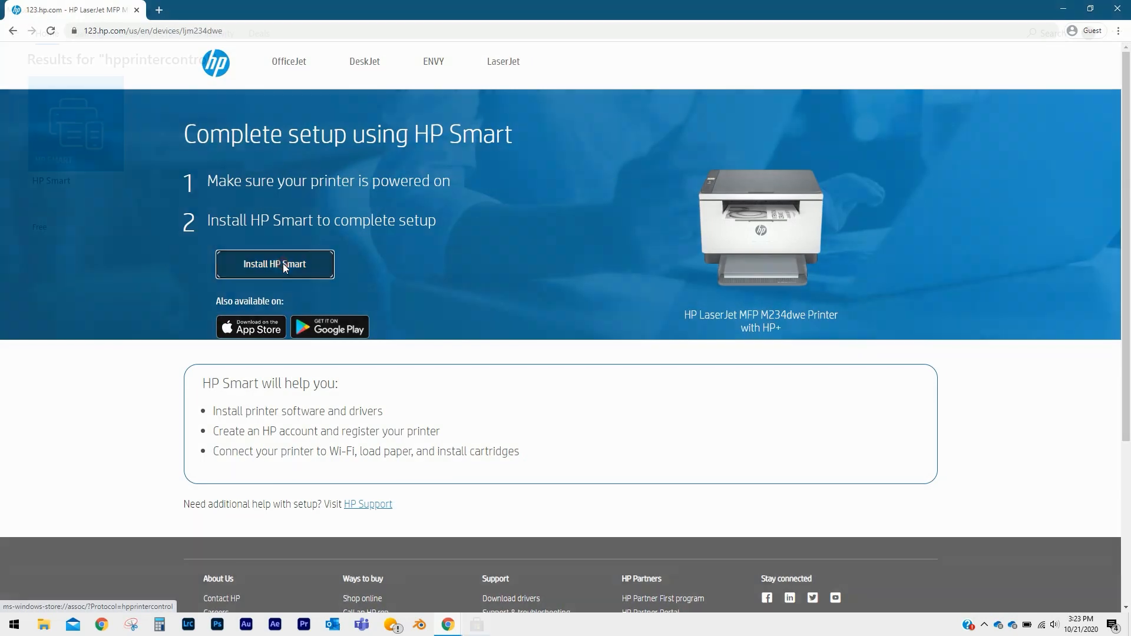
left_click(274, 264)
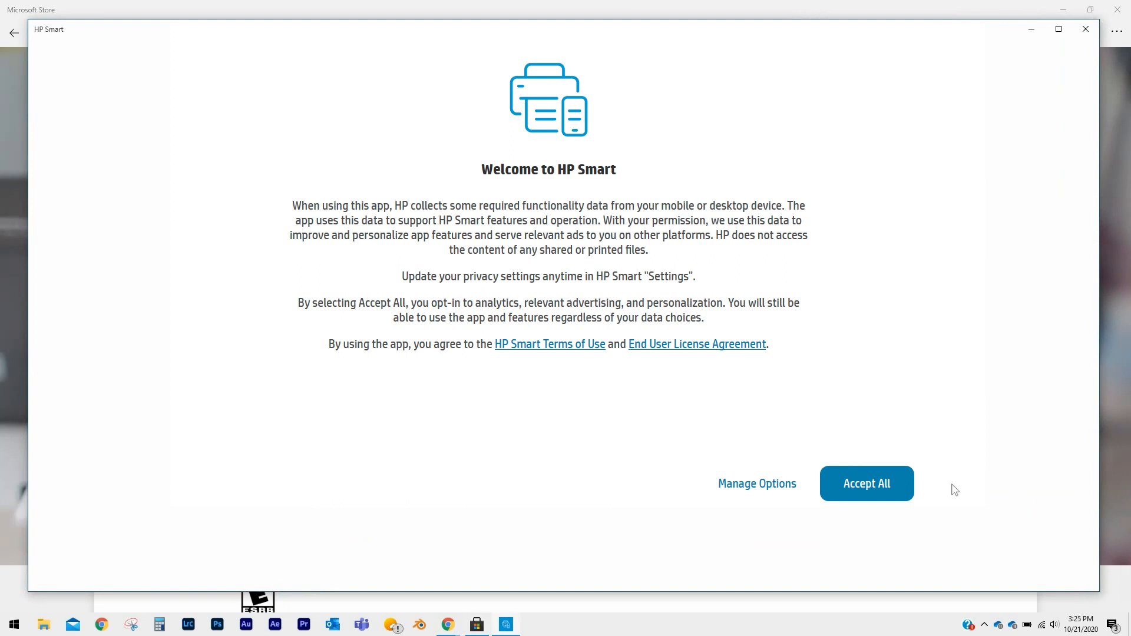
mouse_move(902, 491)
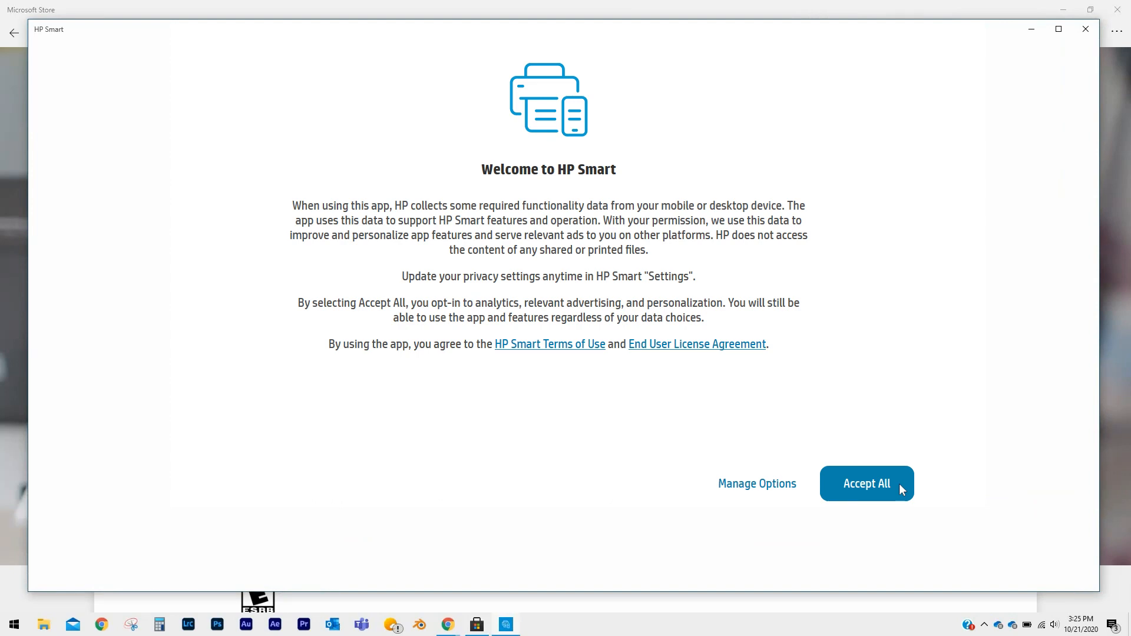
Step: Accept all data collection and personalization terms on the Welcome to HP Smart screen
left_click(867, 483)
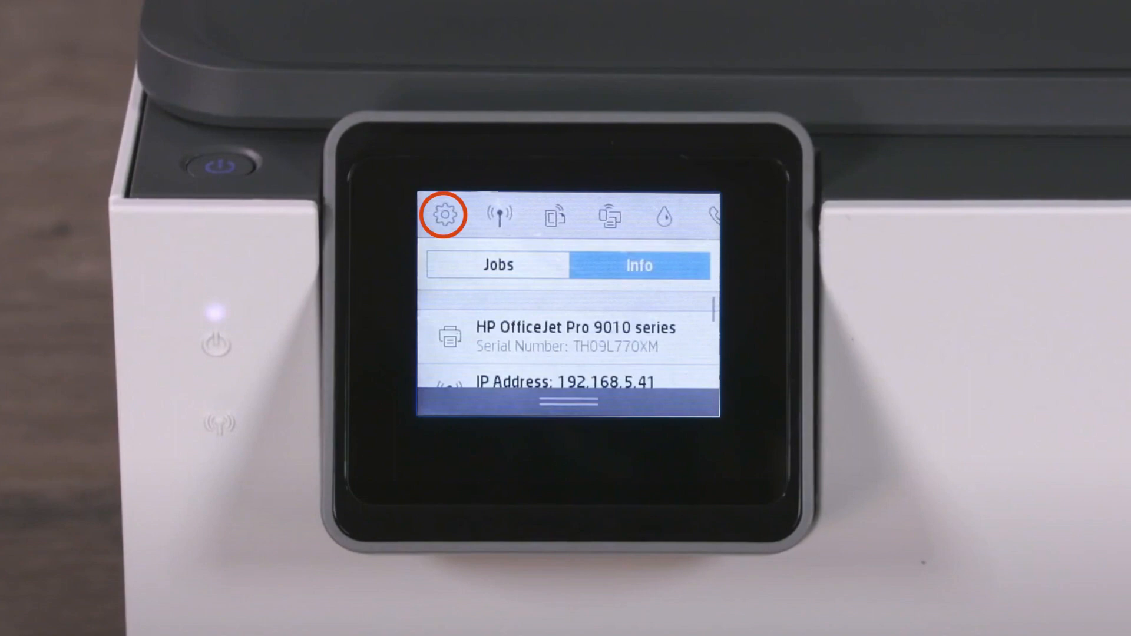
Step: Restore the printer's network settings from the control panel's Network Setup menu
left_click(446, 215)
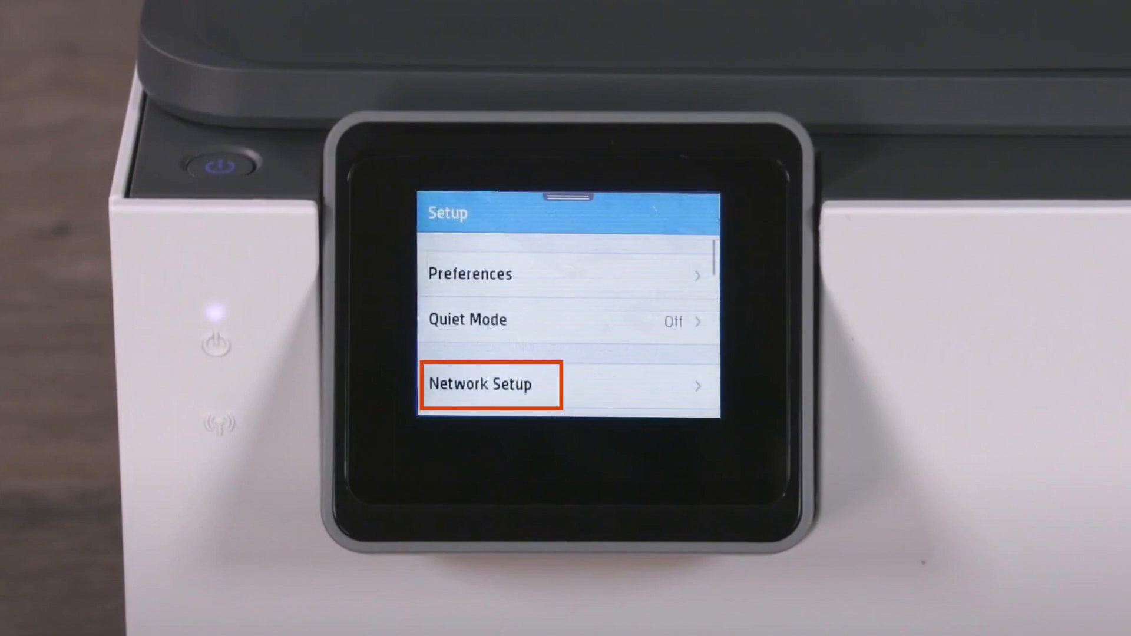
left_click(490, 383)
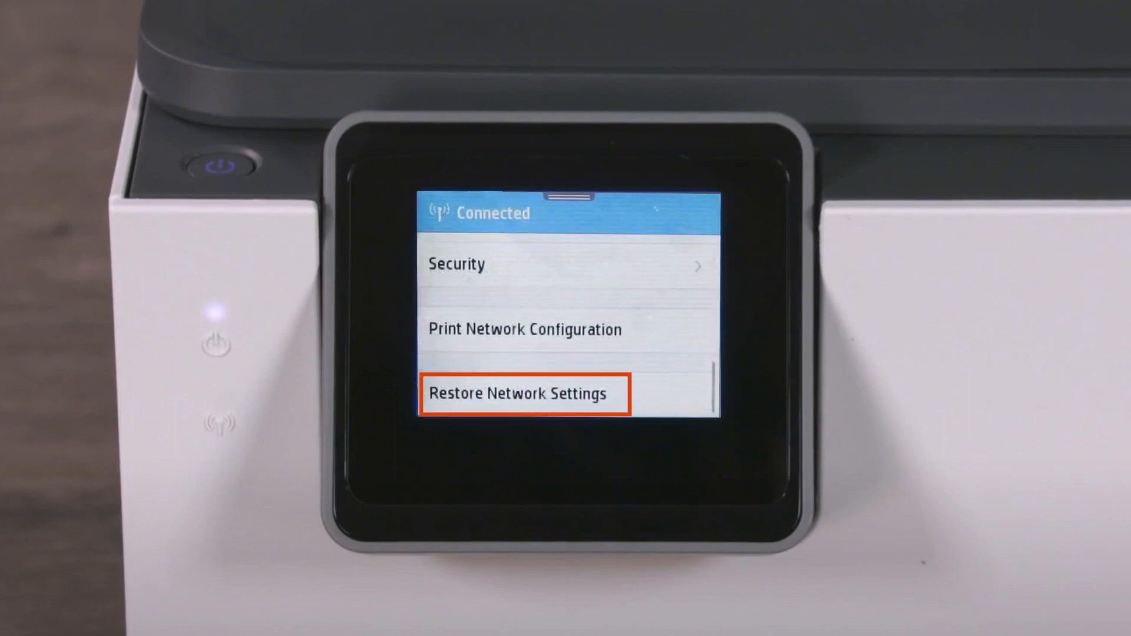
left_click(524, 394)
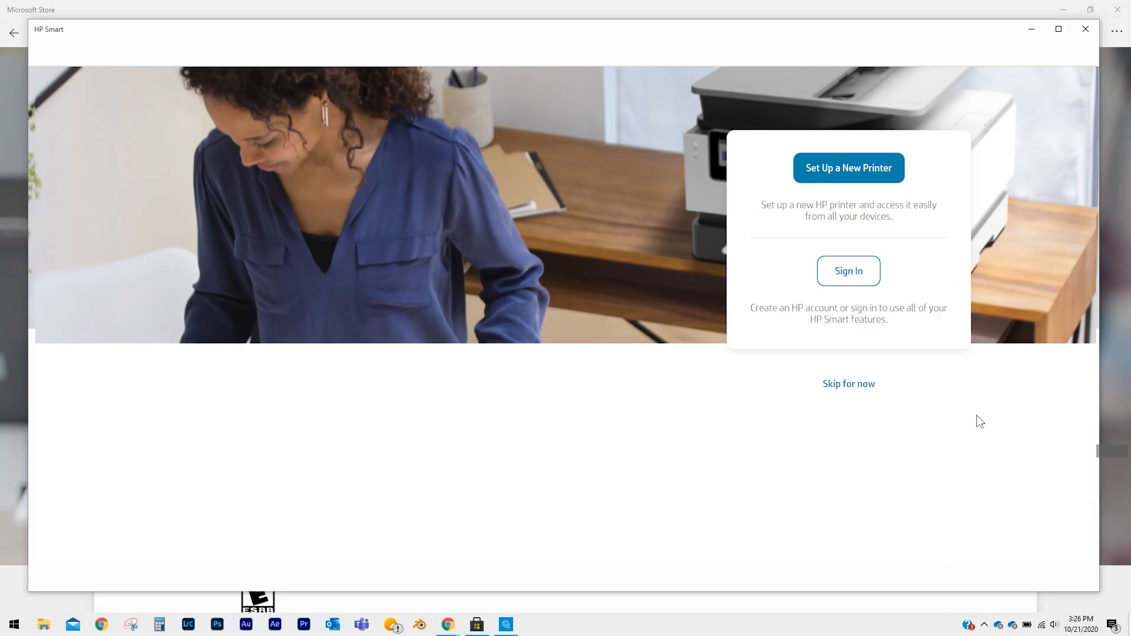
mouse_move(905, 212)
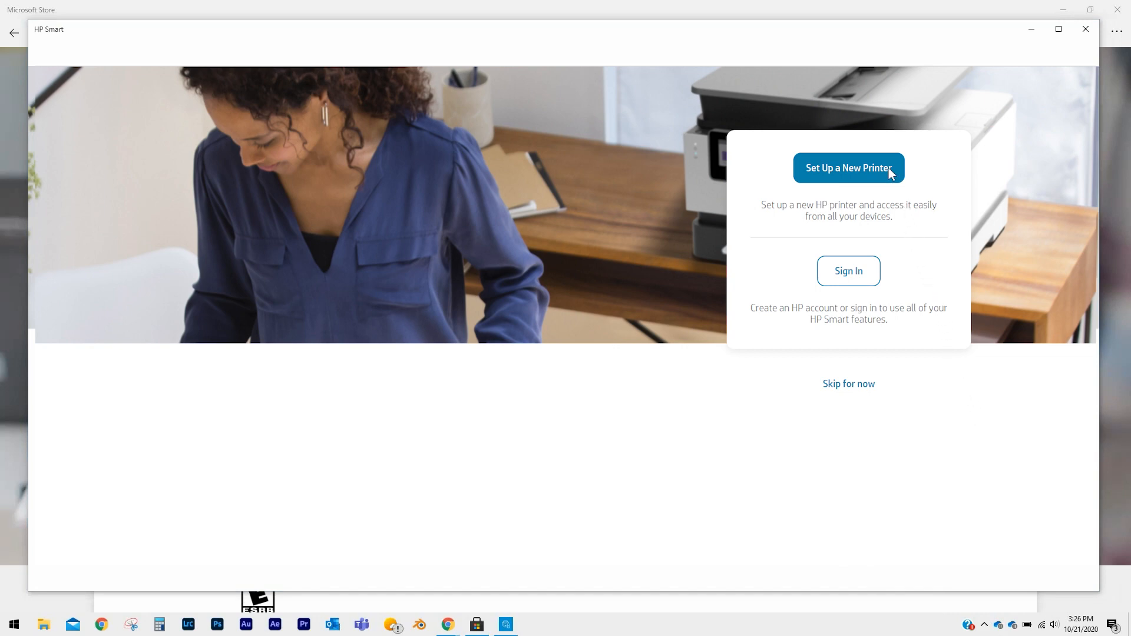
Step: Choose Set Up a New Printer and begin setup for the HP M234 LaserJet
left_click(848, 167)
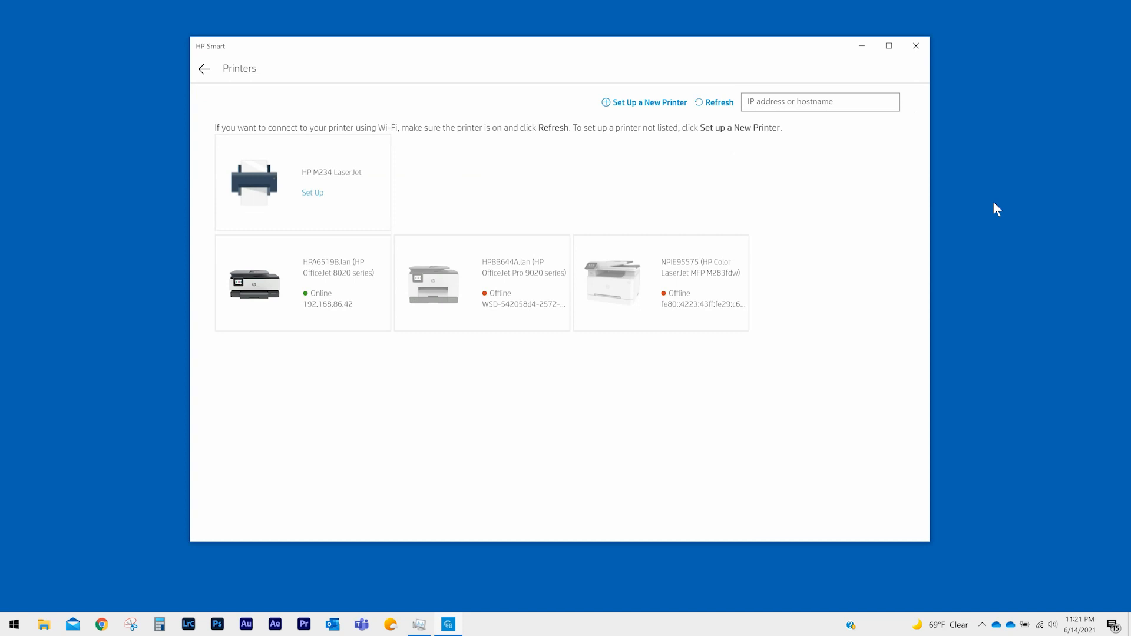
mouse_move(1001, 208)
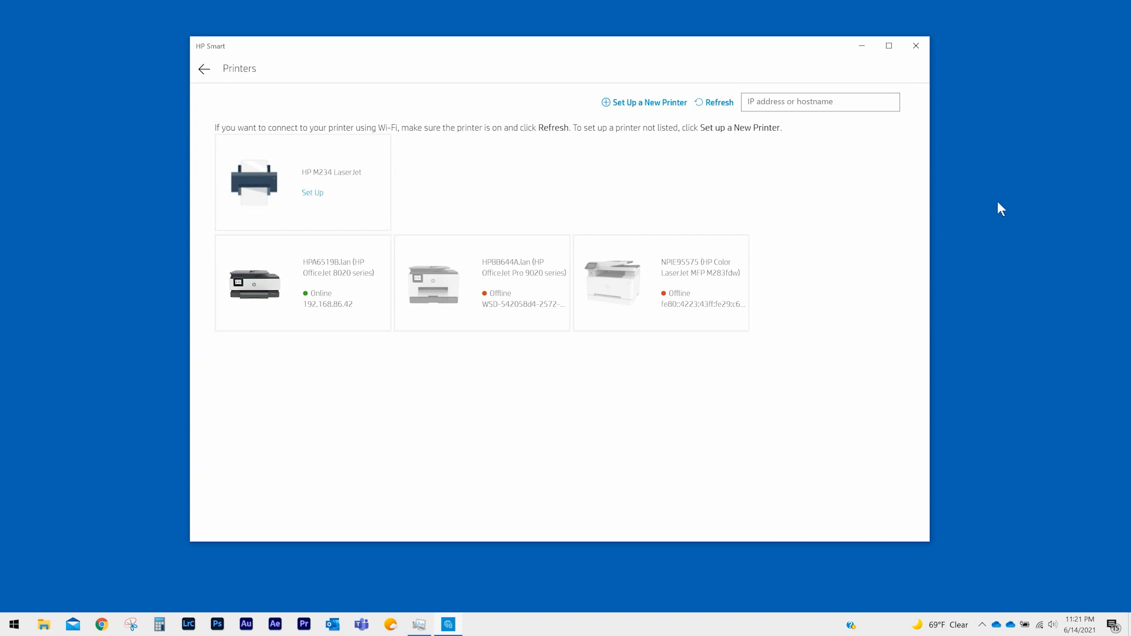
mouse_move(312, 196)
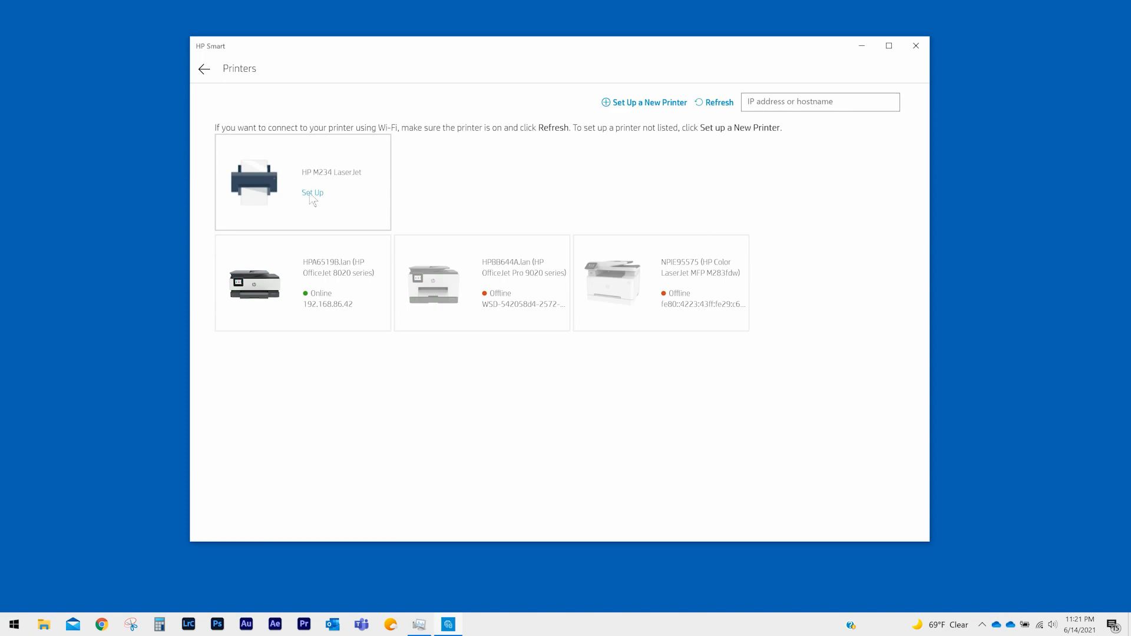
left_click(312, 193)
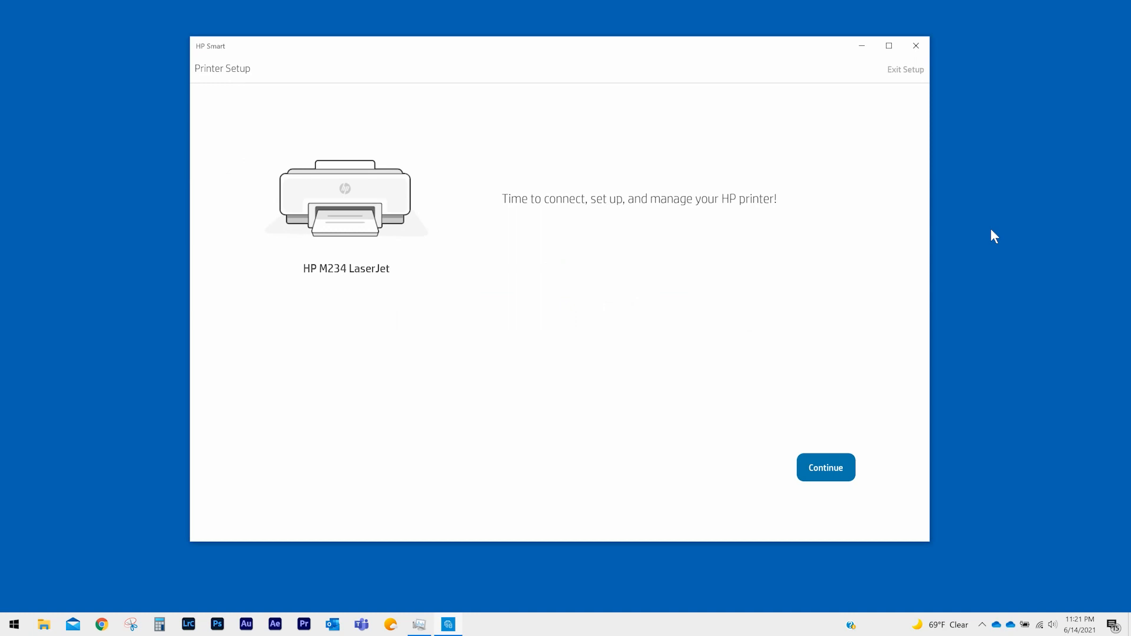
mouse_move(906, 345)
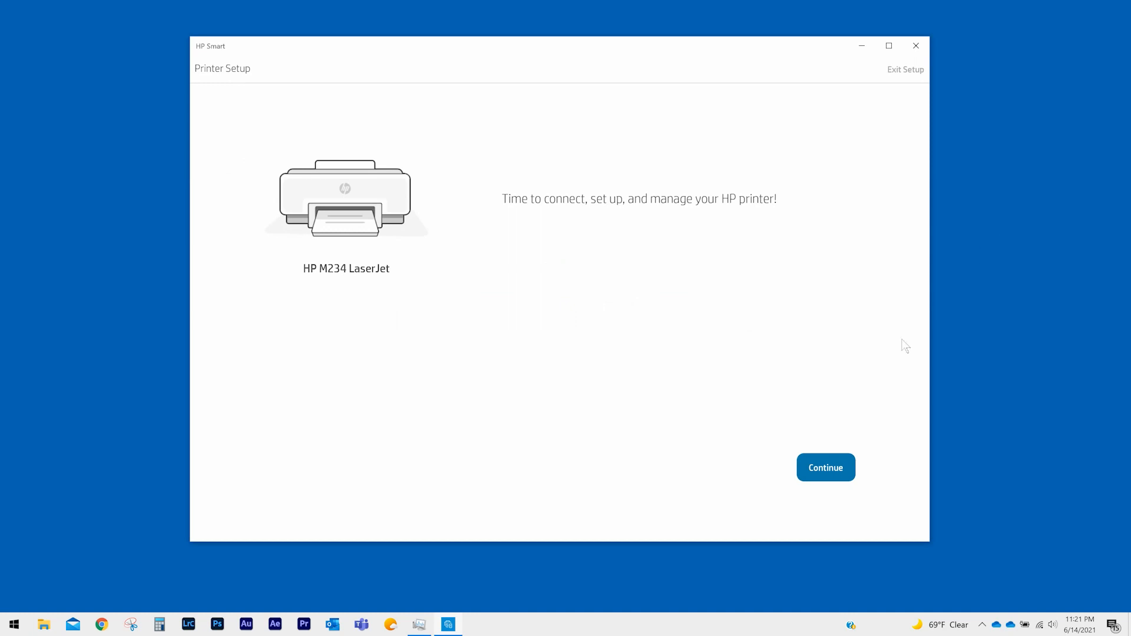
Step: Connect the M234 to Pretty_Fly_For_A_Wifi using the saved Wi-Fi password and finish the update
left_click(826, 468)
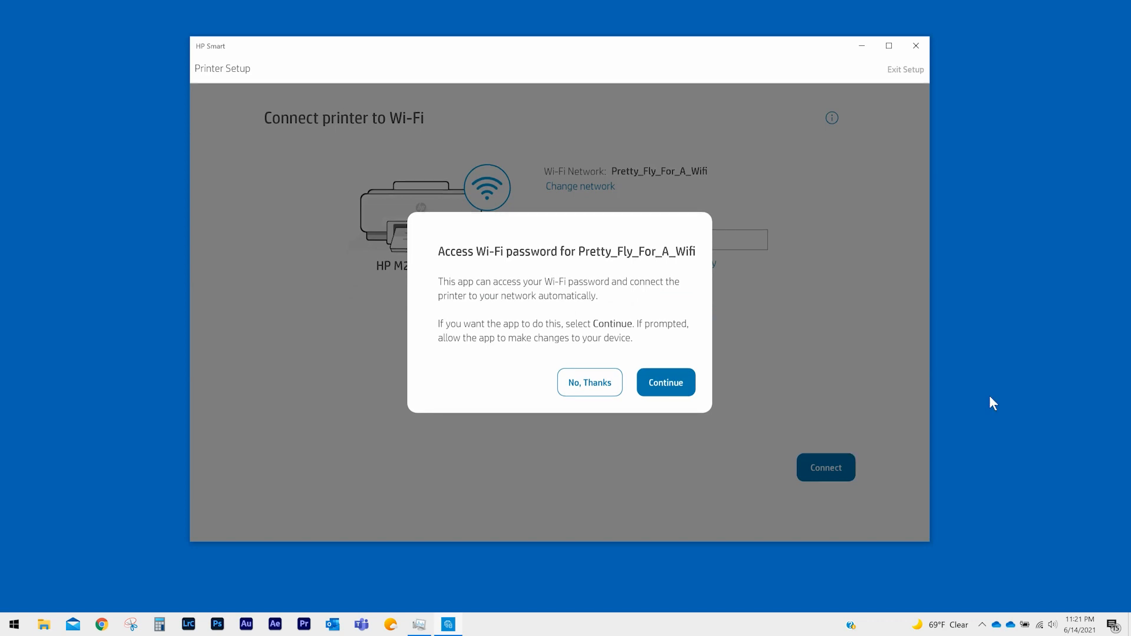
mouse_move(665, 383)
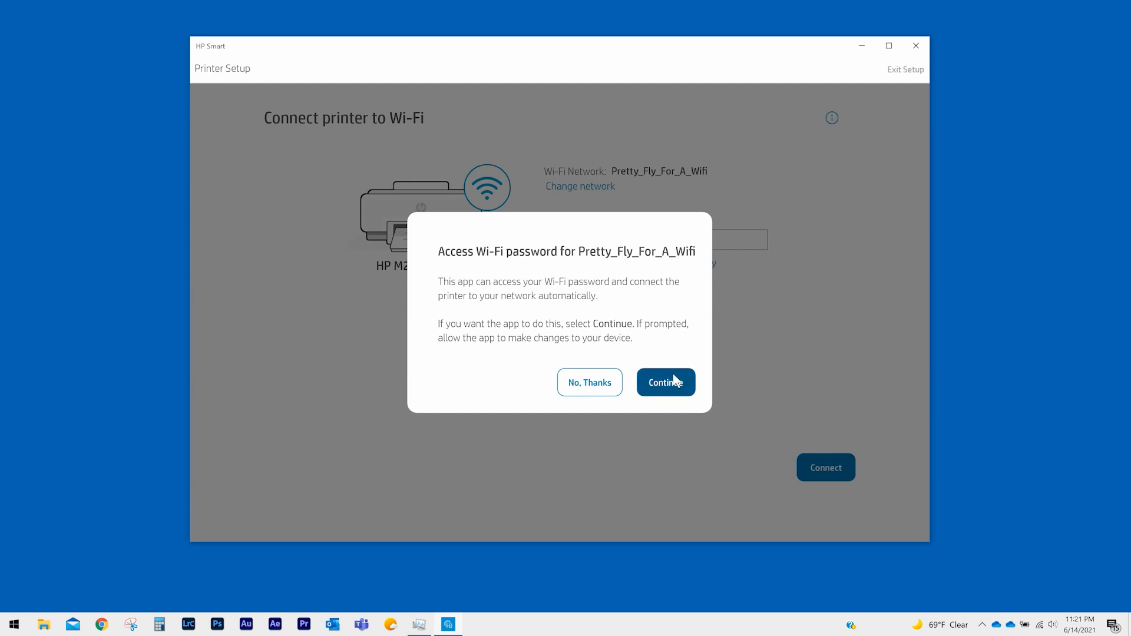
left_click(665, 383)
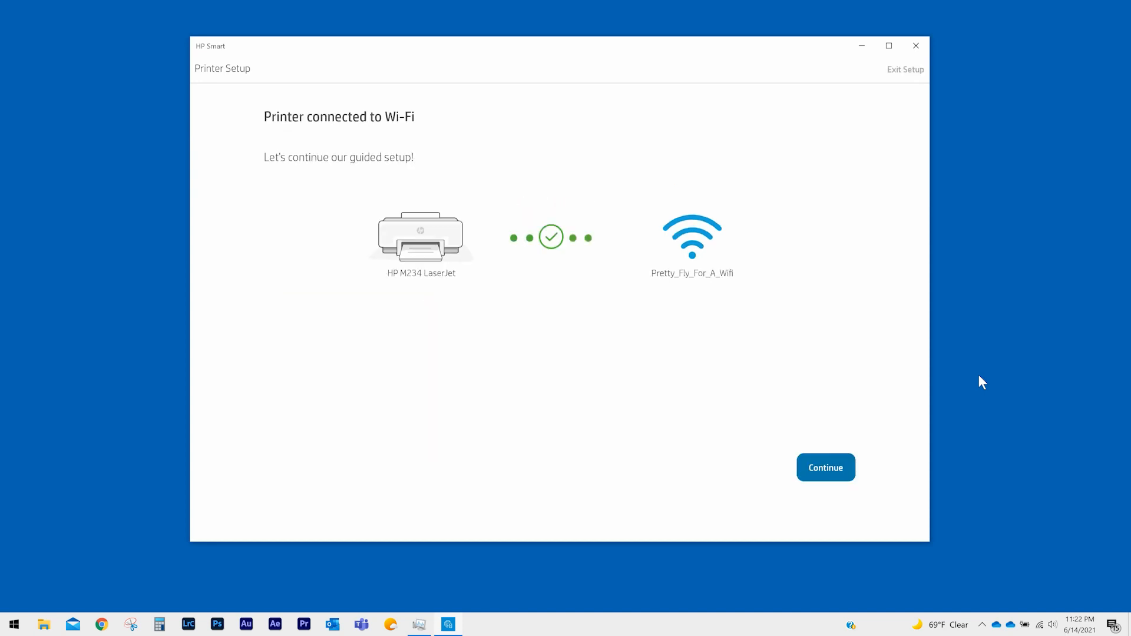
left_click(825, 467)
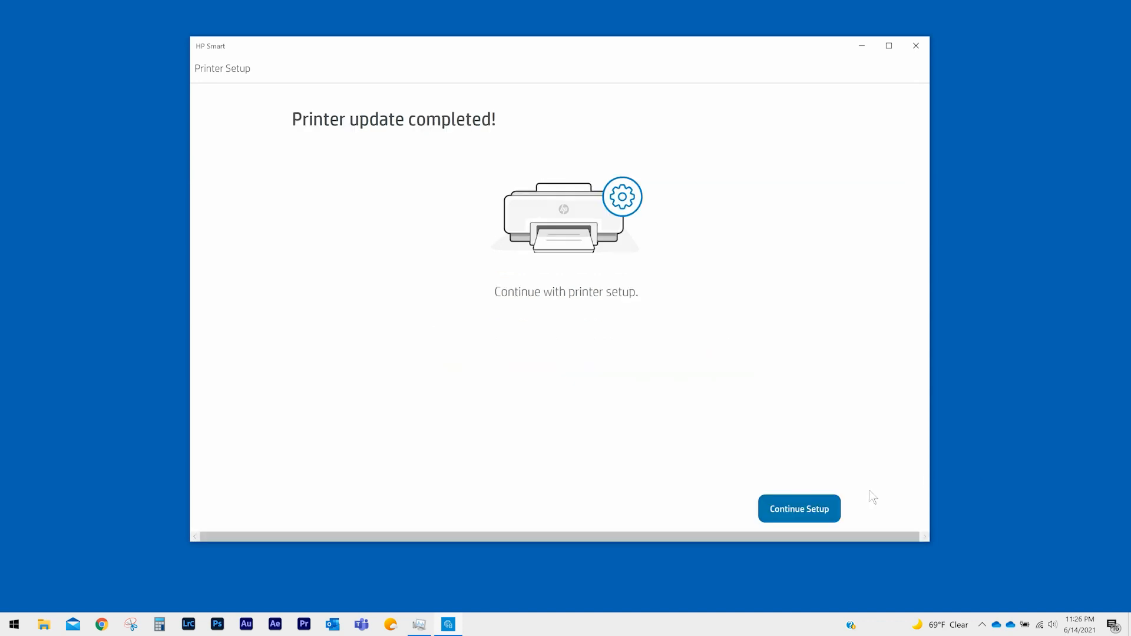
Step: Continue past the update, the connected printing services notice and the HP+ benefits overview
left_click(799, 508)
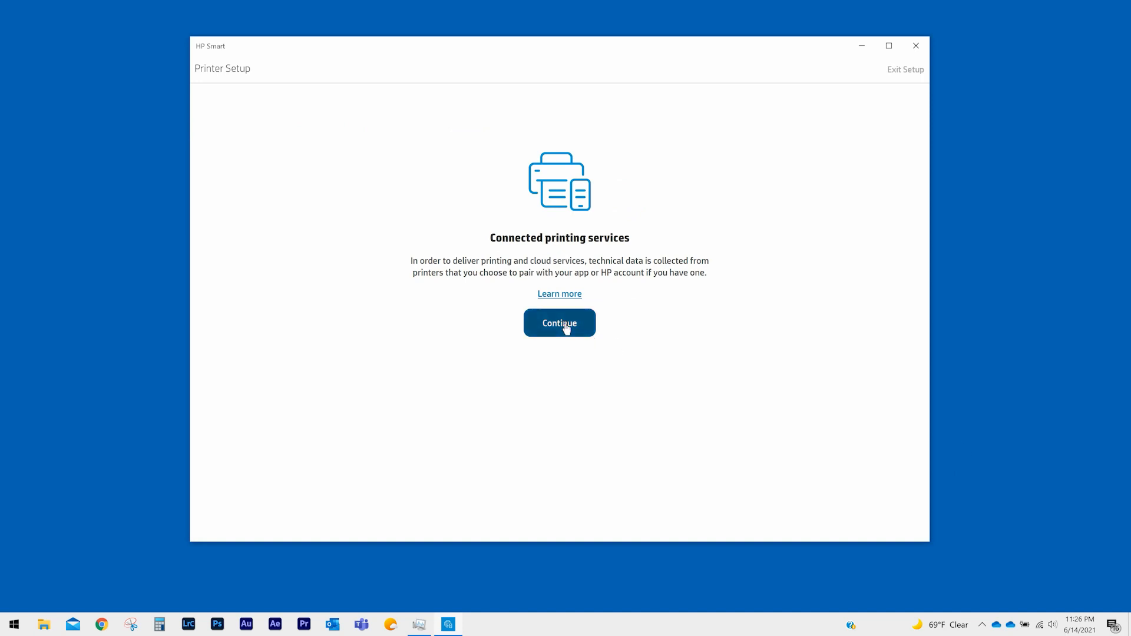
left_click(559, 323)
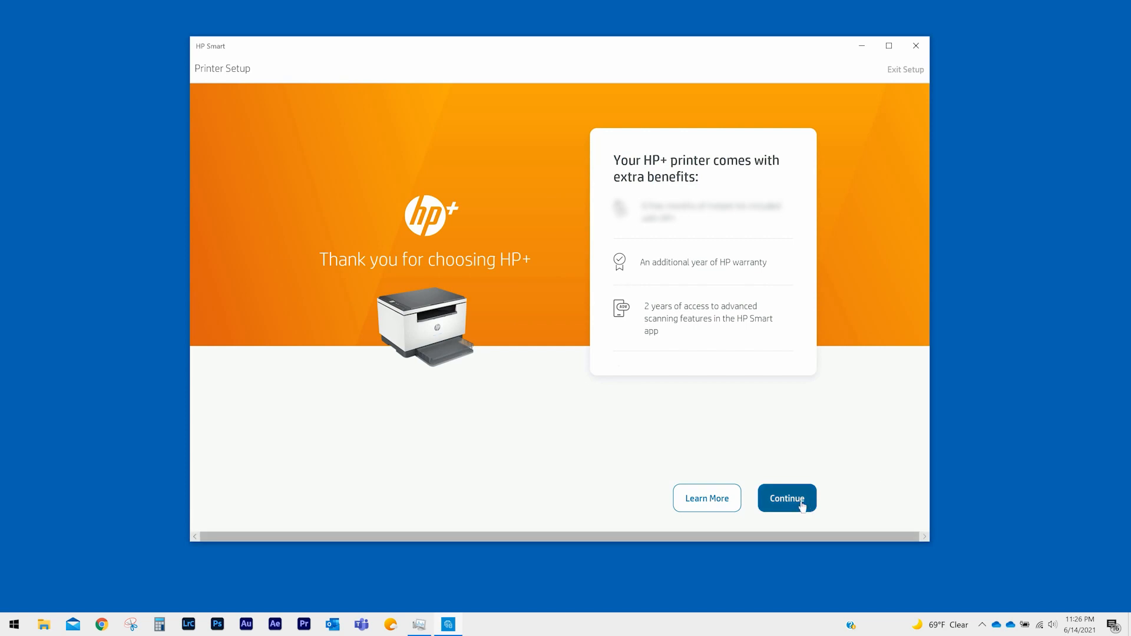
left_click(787, 498)
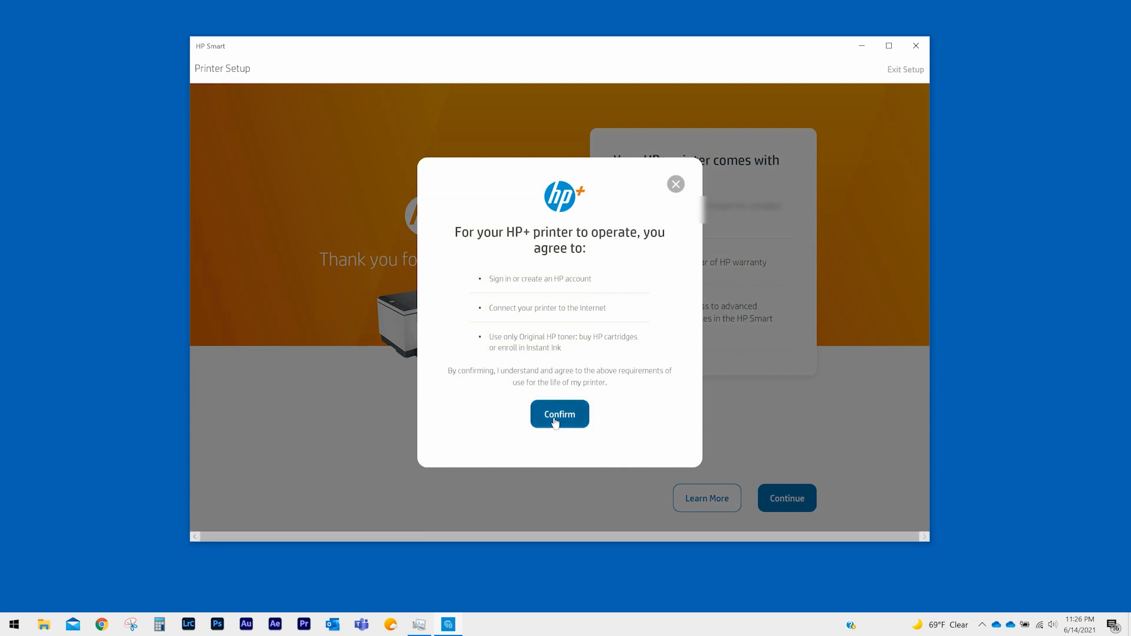
left_click(559, 414)
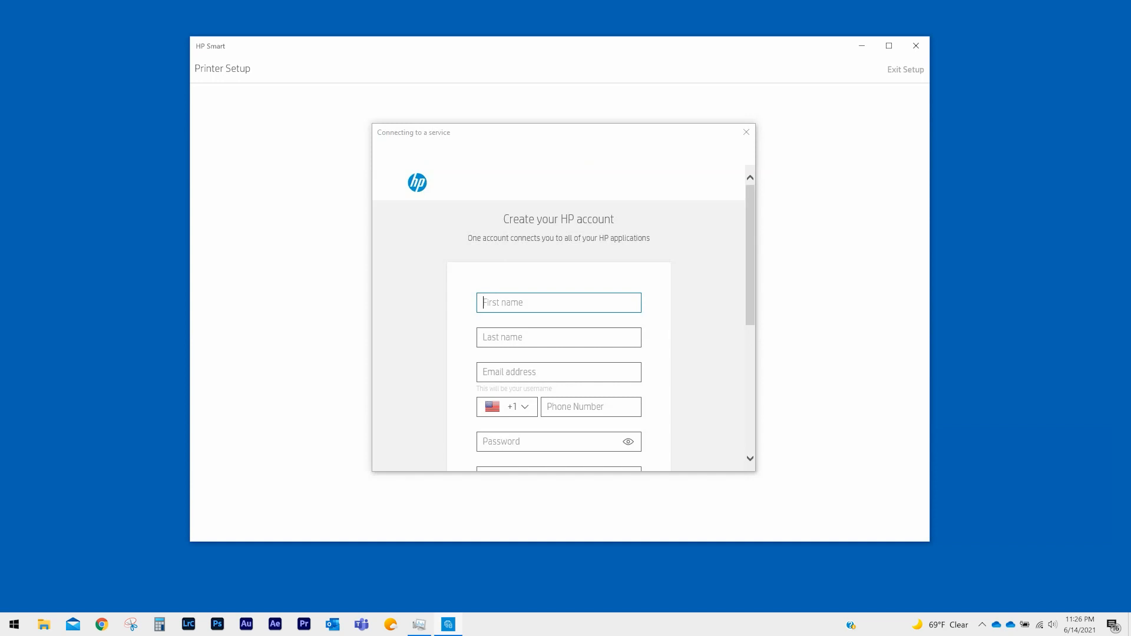
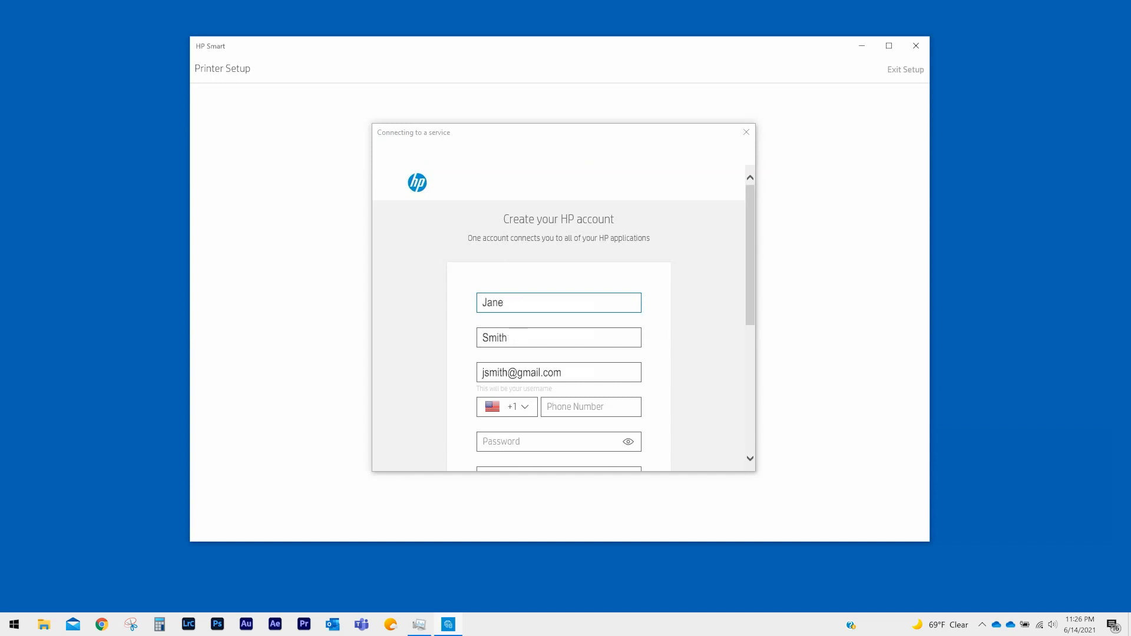
scroll("down", 3)
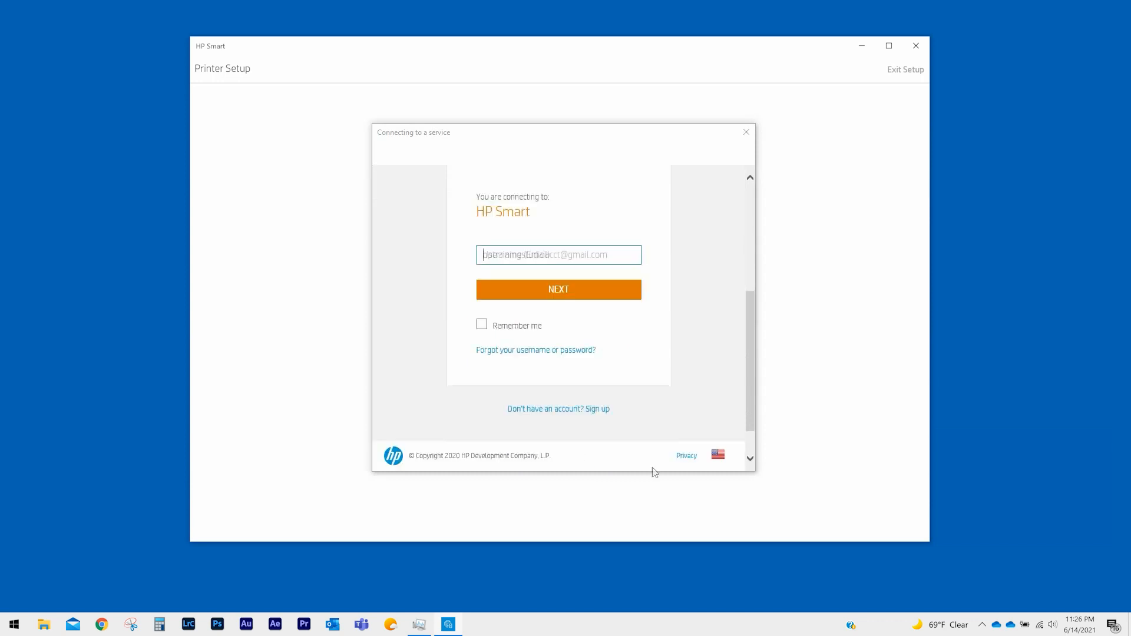
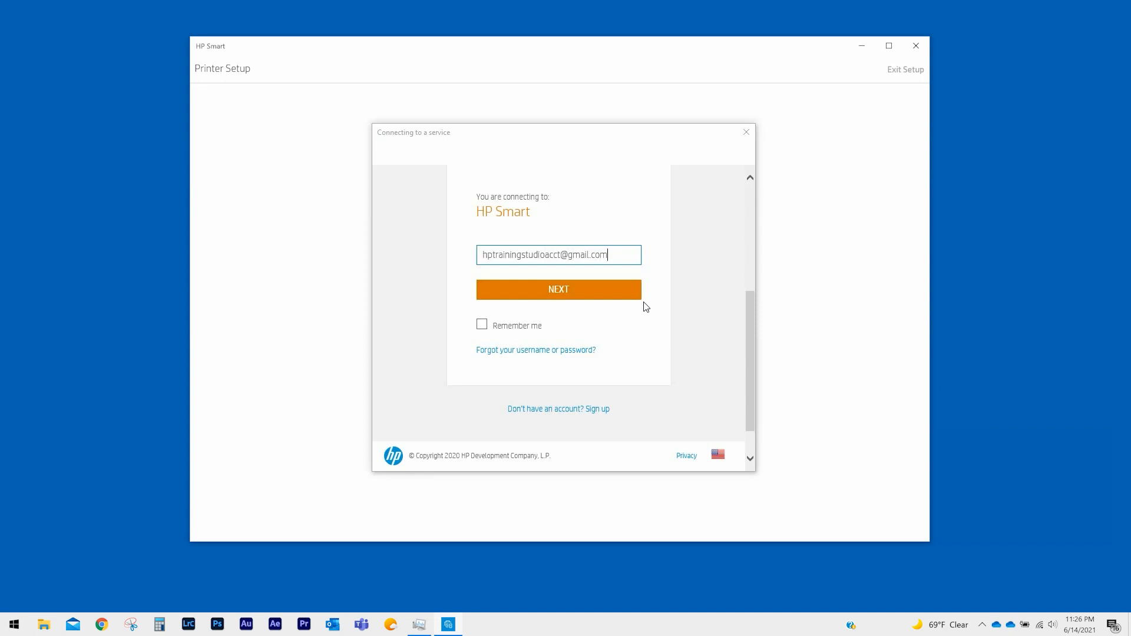
left_click(559, 290)
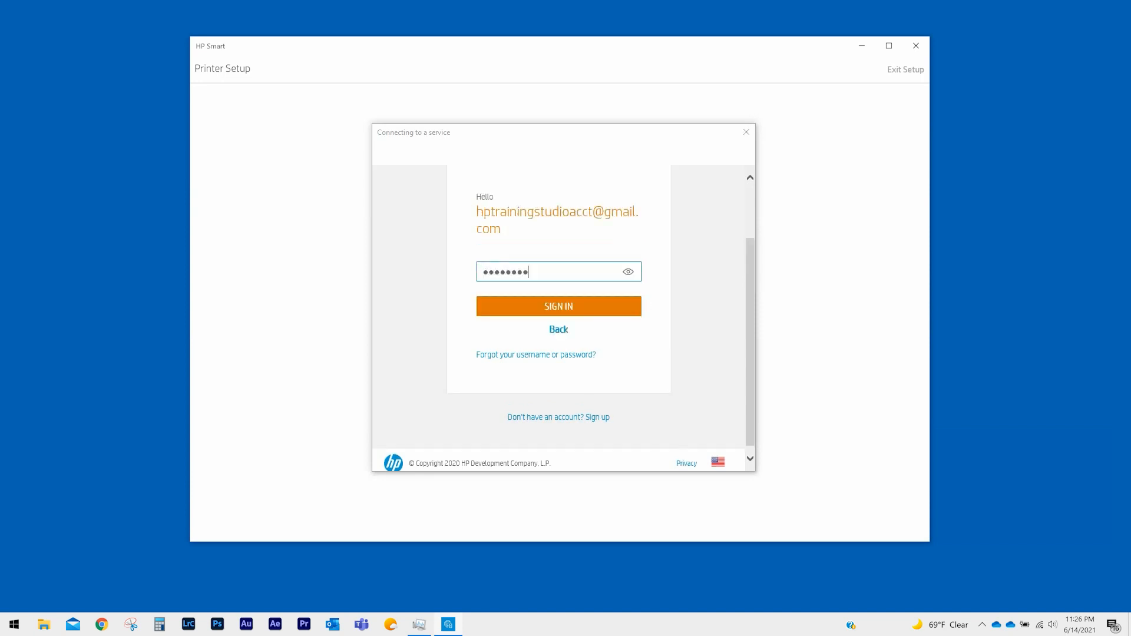
left_click(558, 306)
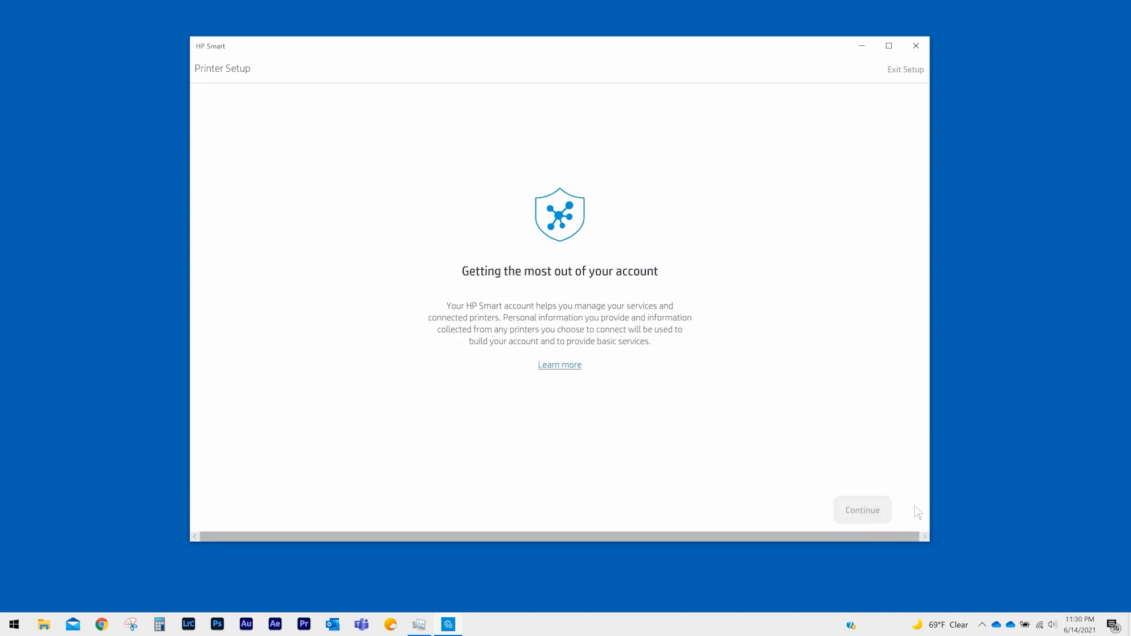
Step: Pass the account notice, accept the Instant Ink toner offer and view its plans
left_click(862, 510)
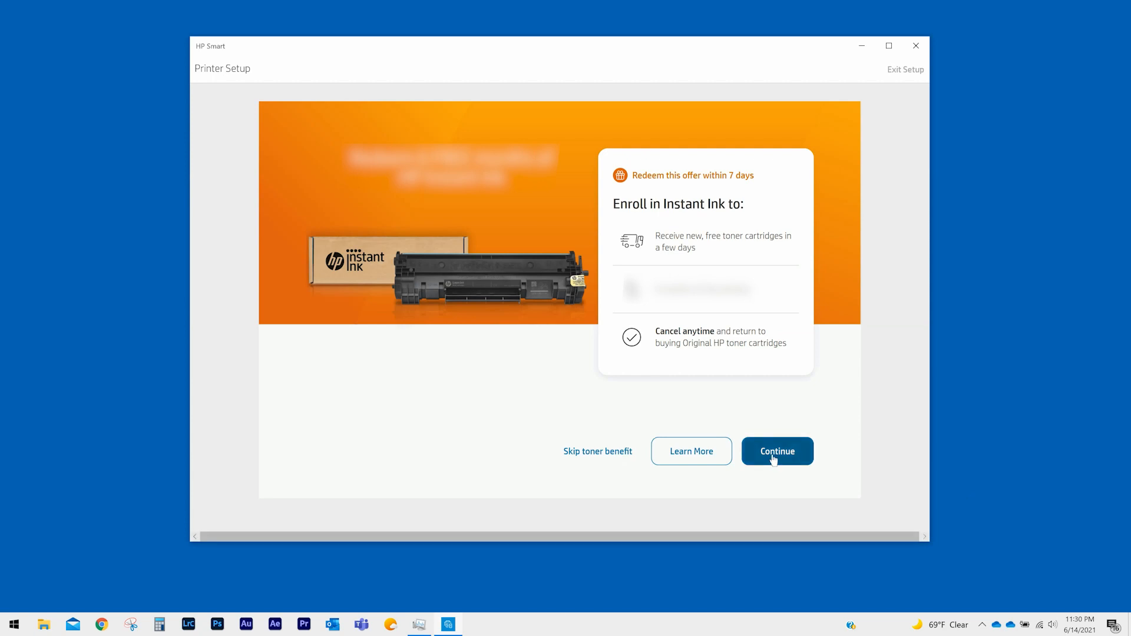
left_click(777, 451)
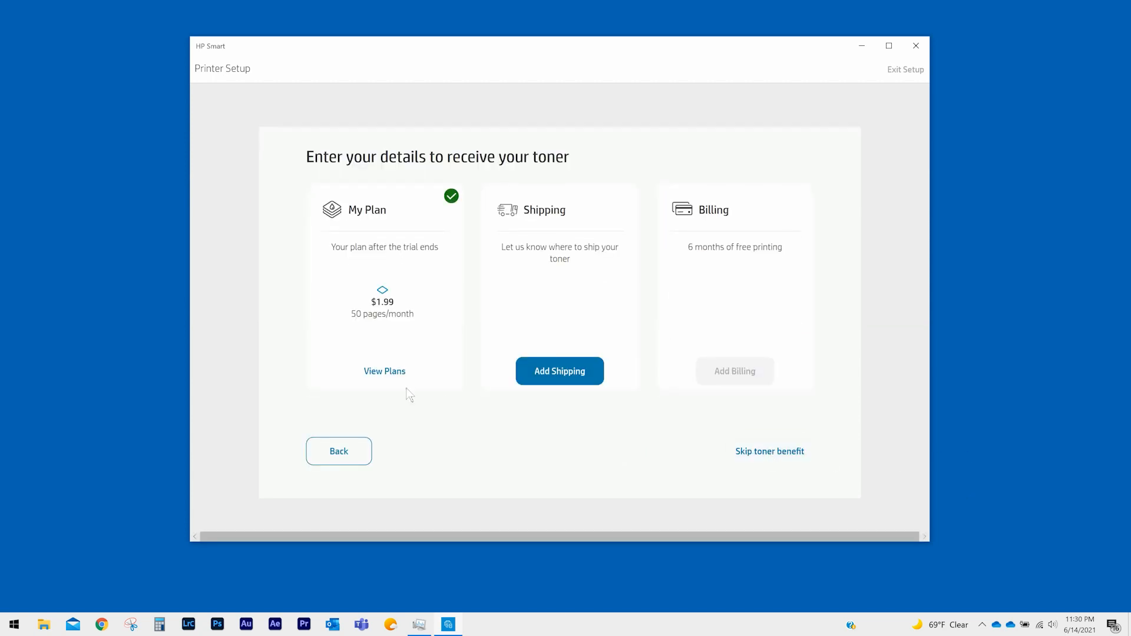
left_click(385, 371)
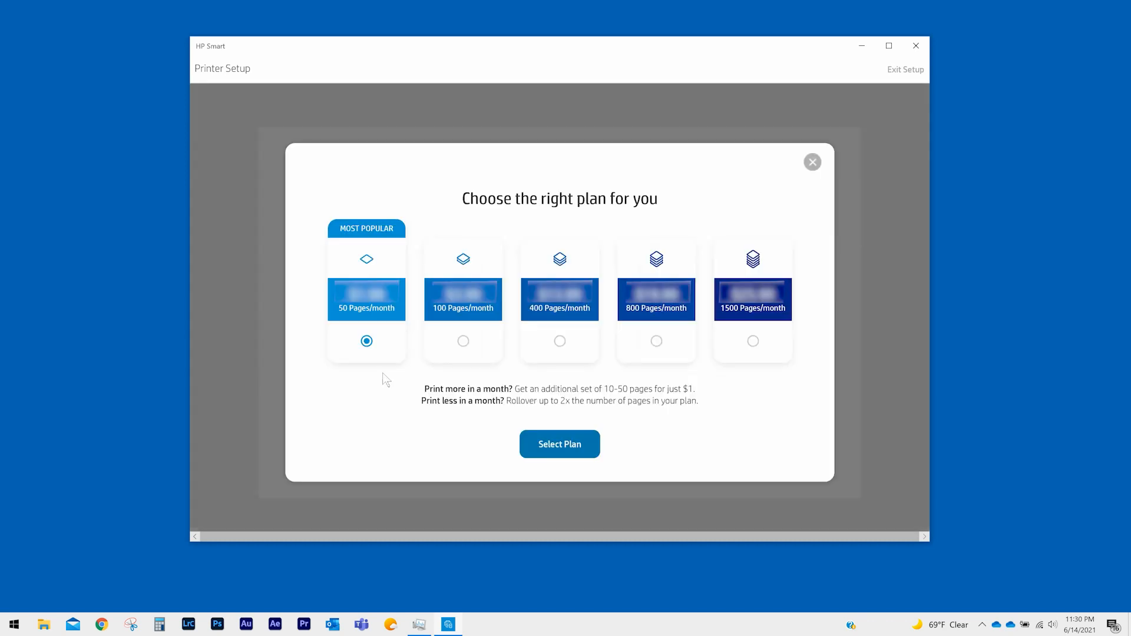
mouse_move(1047, 432)
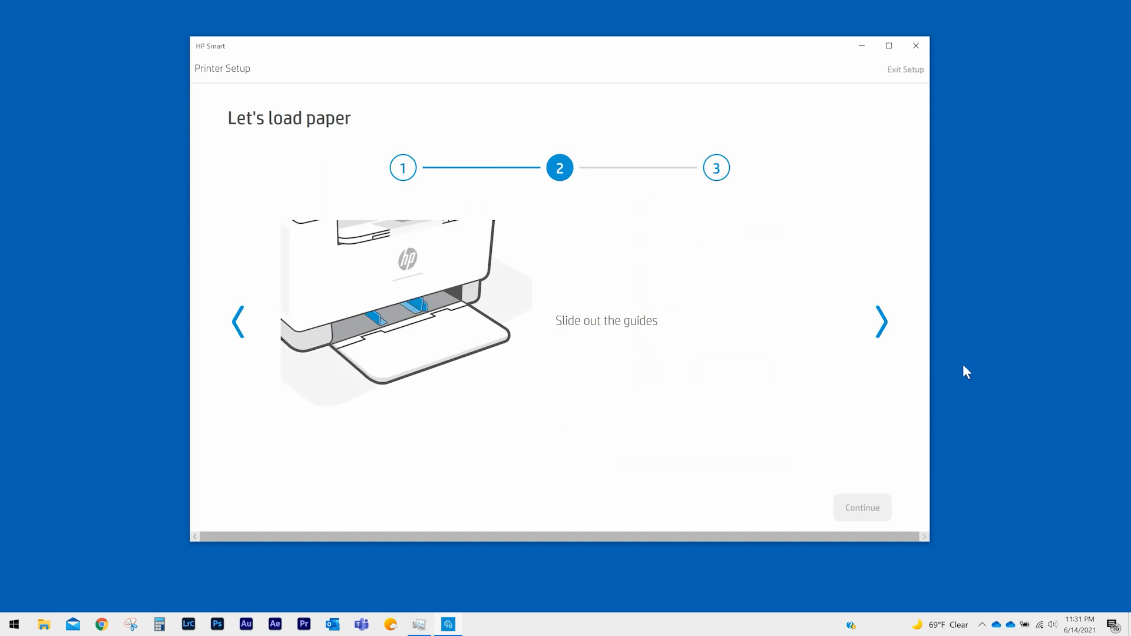
Step: Go through the load paper, tray cover and toner sheet steps, then skip the printing page
left_click(881, 322)
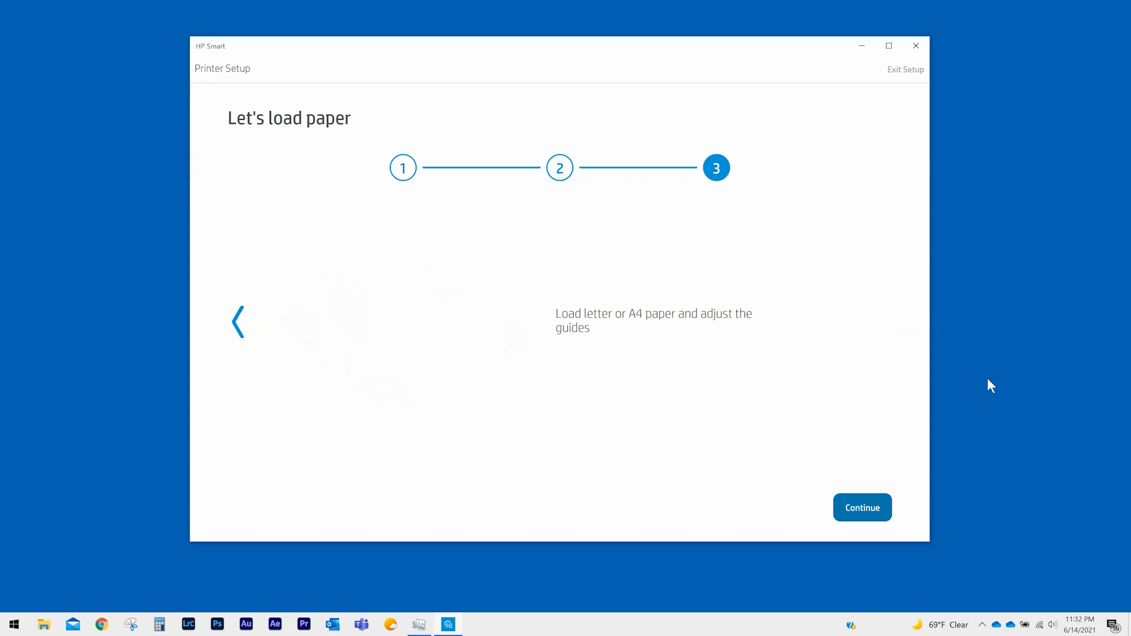
left_click(862, 507)
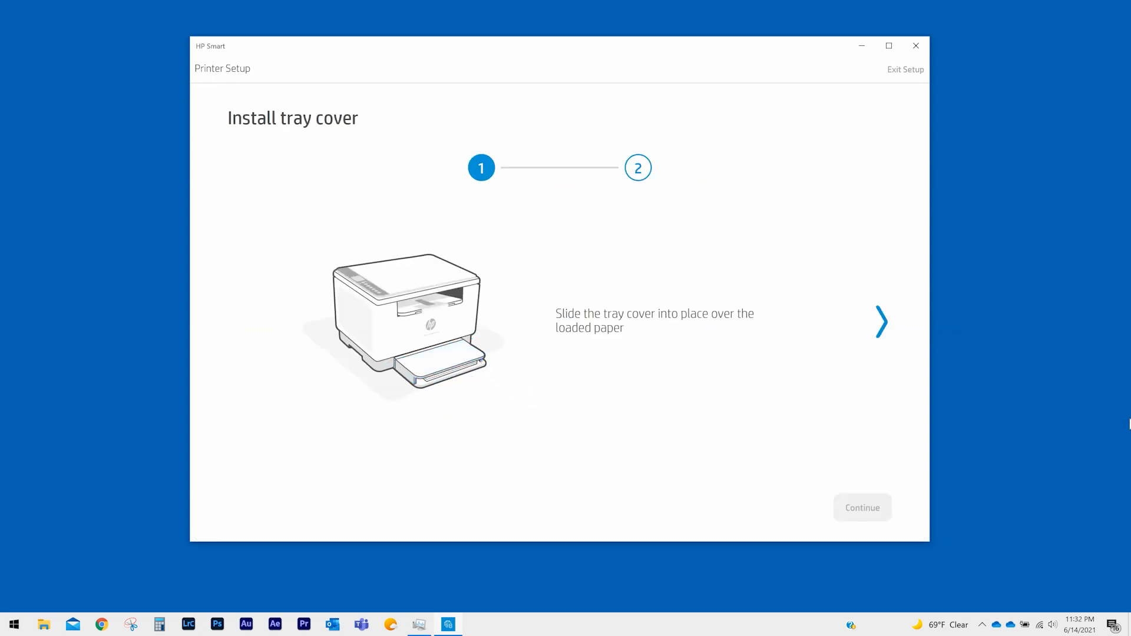
left_click(881, 321)
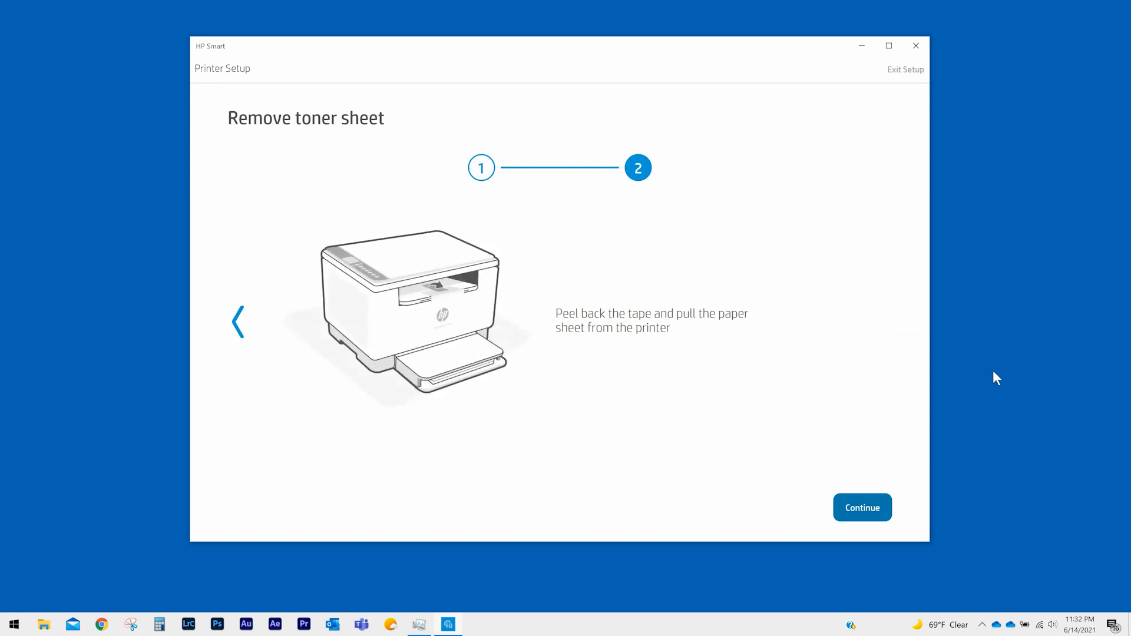
left_click(862, 507)
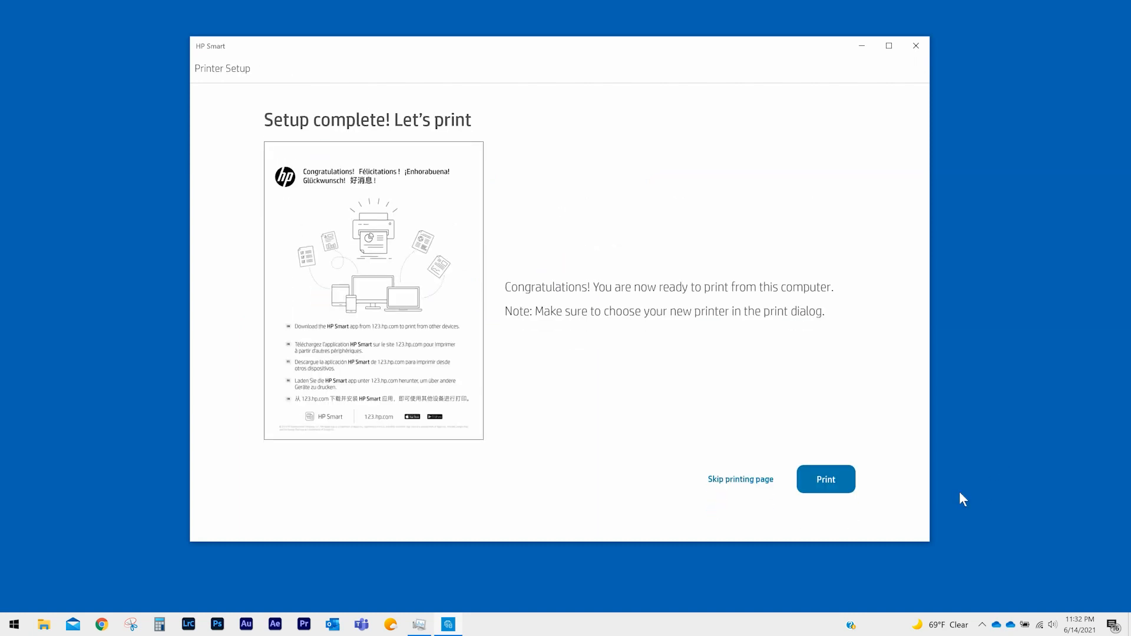
left_click(740, 479)
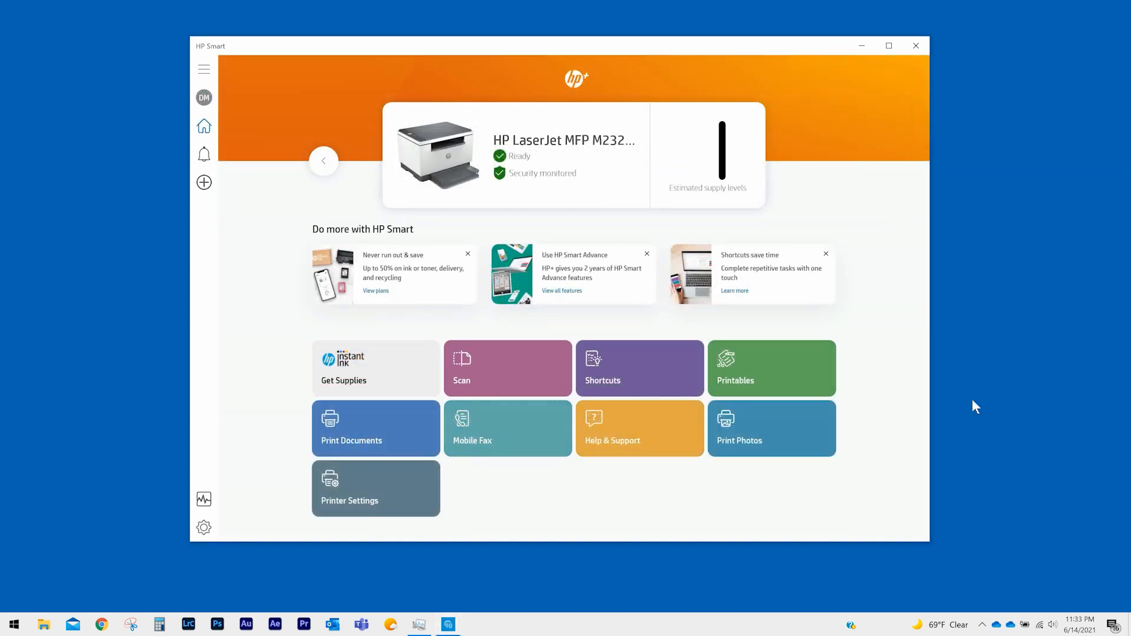